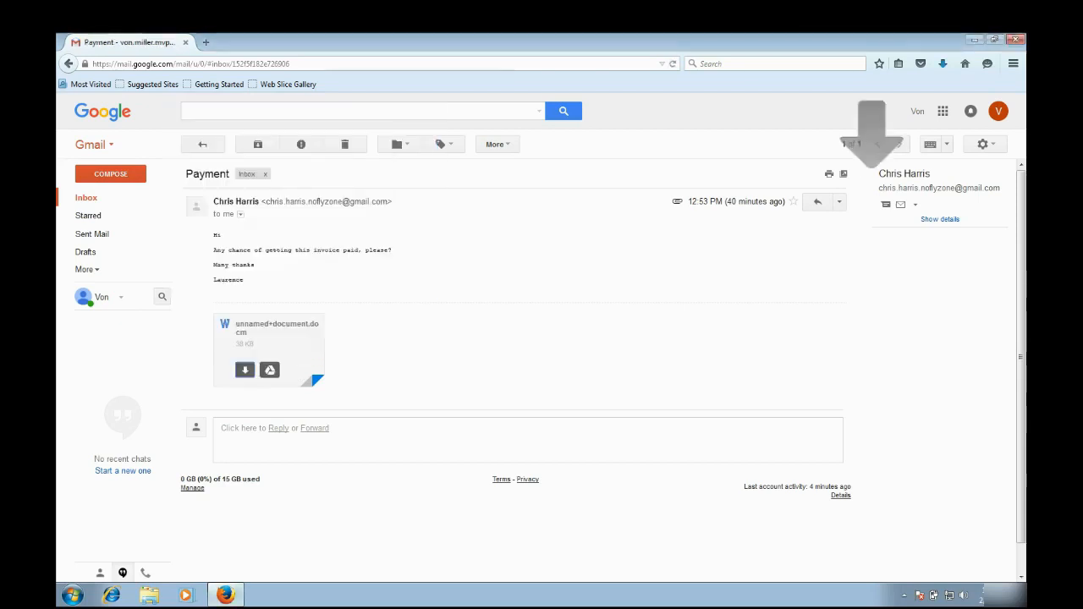
- Open the unnamed+document.docm attachment from the Payment email in Word
{"action": "left_click", "coordinate": [269, 349]}
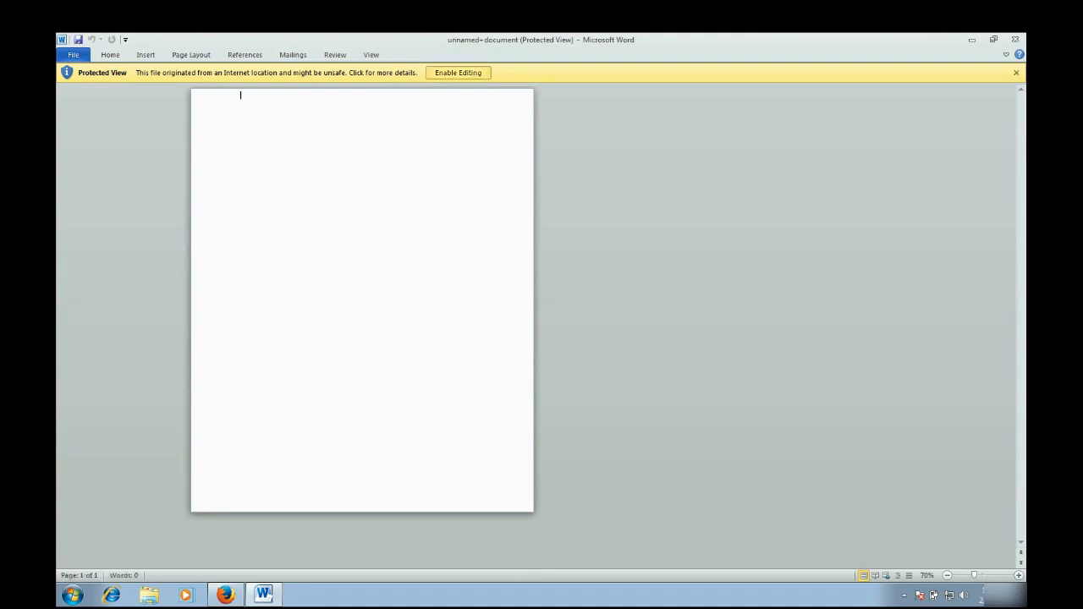
- Enable editing and macro content in the document, then return to the Gmail email
{"action": "left_click", "coordinate": [458, 72]}
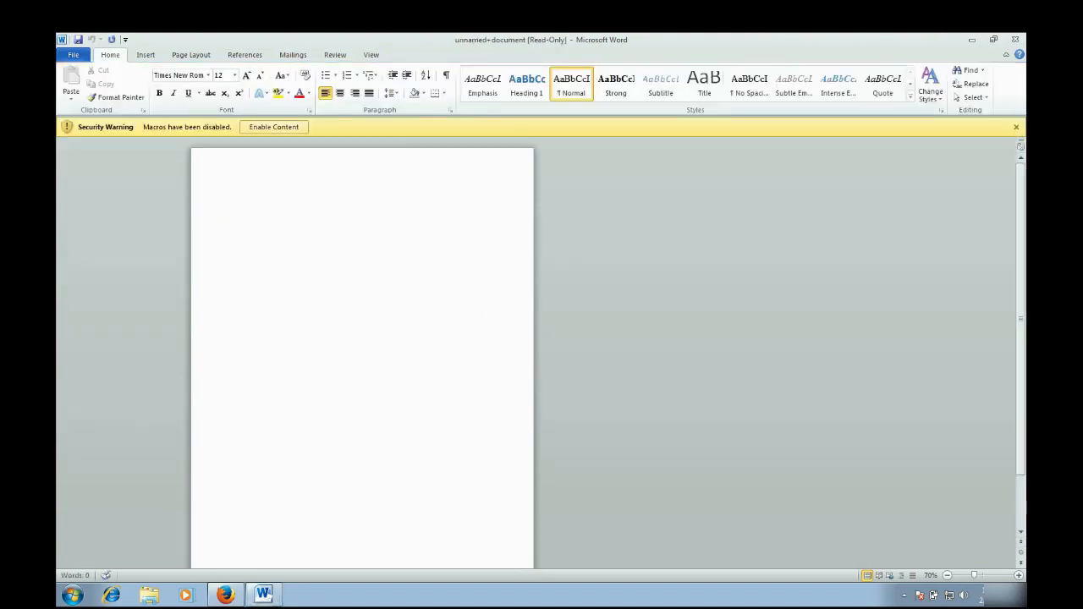
{"action": "left_click", "coordinate": [1016, 127]}
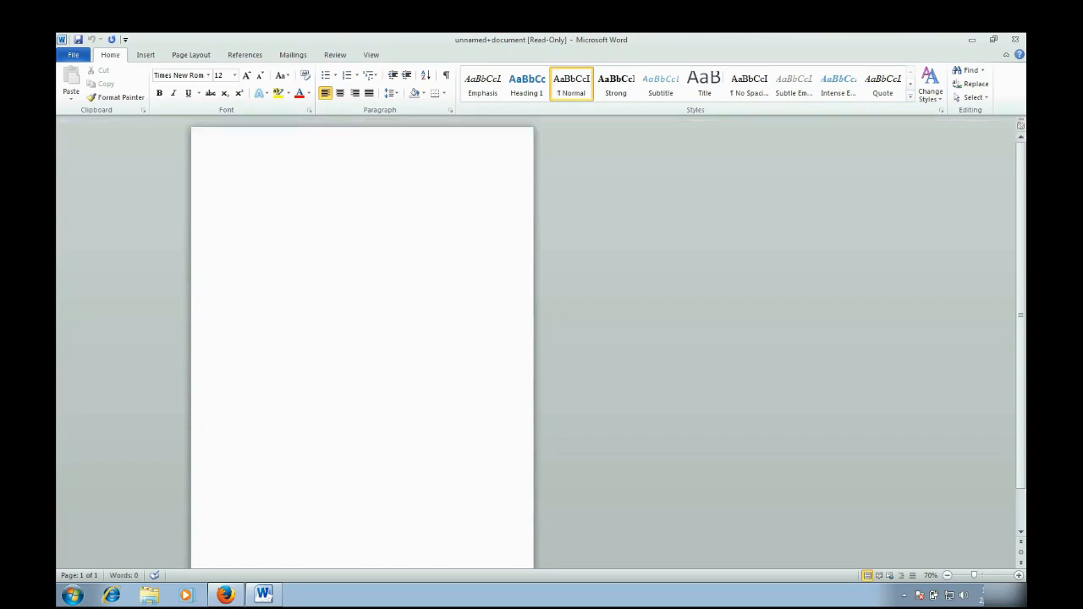
{"action": "left_click", "coordinate": [225, 595]}
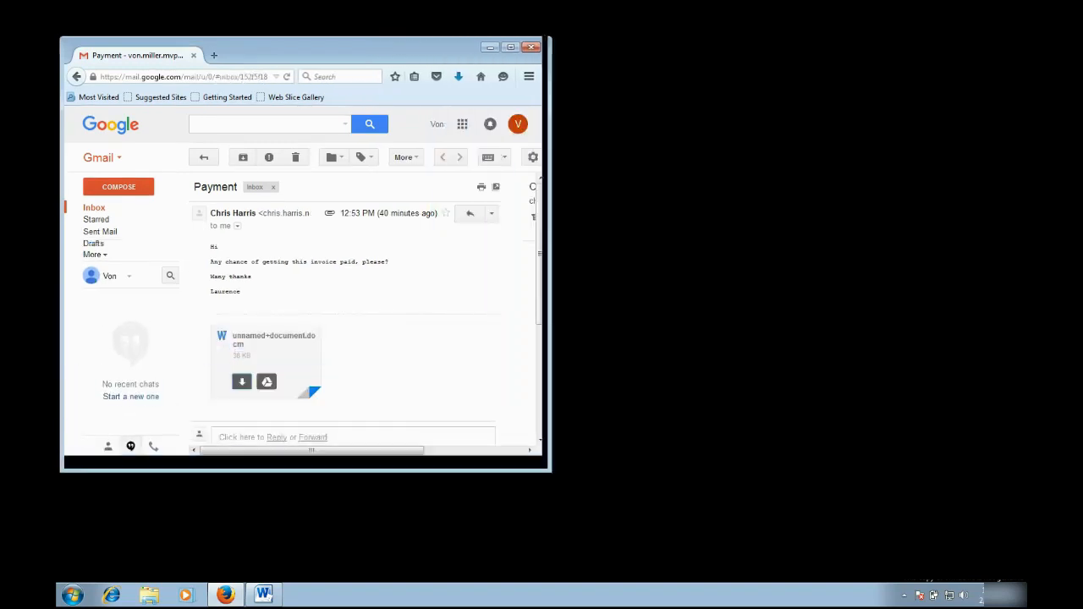
- Close Firefox to reveal the Locky ransom notes and open Windows Explorer
{"action": "left_click", "coordinate": [532, 47]}
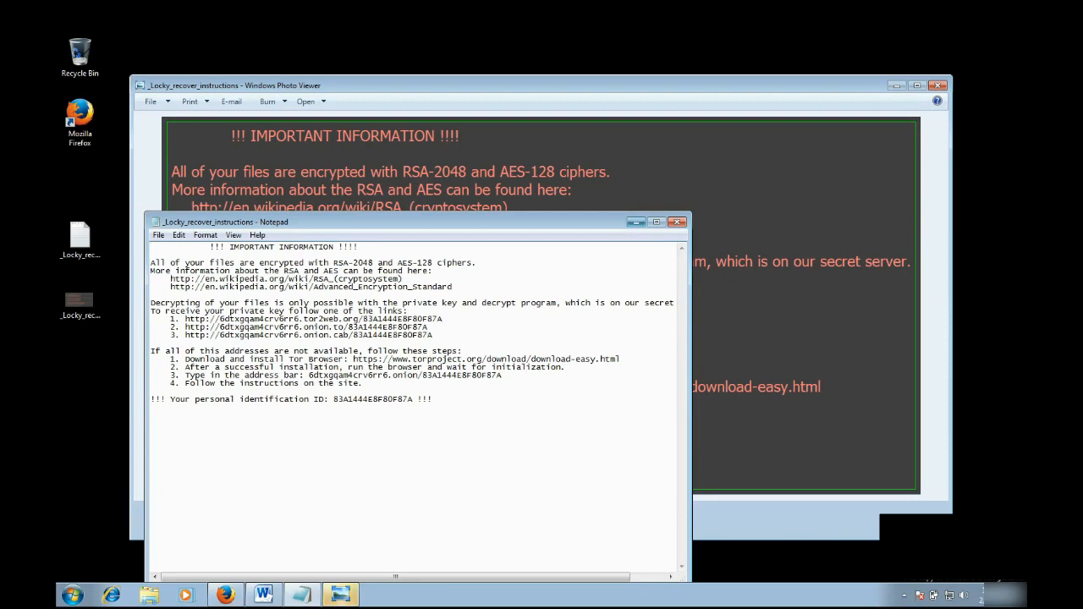
{"action": "left_click", "coordinate": [676, 222]}
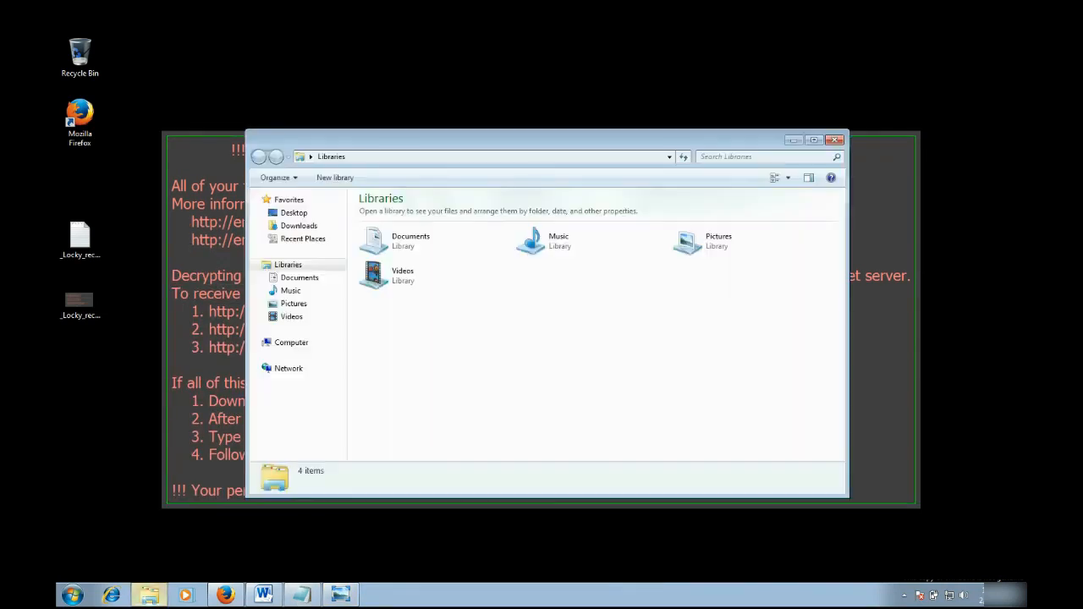
- Try opening a .locky file in Sample Pictures with Notepad
{"action": "double_click", "coordinate": [685, 241]}
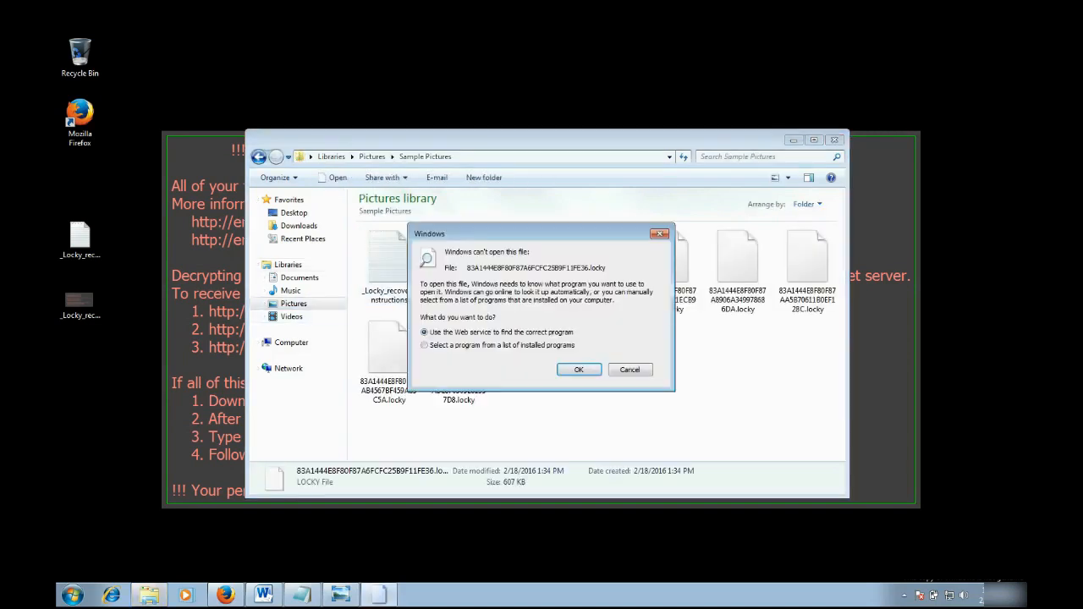
{"action": "left_click", "coordinate": [425, 346]}
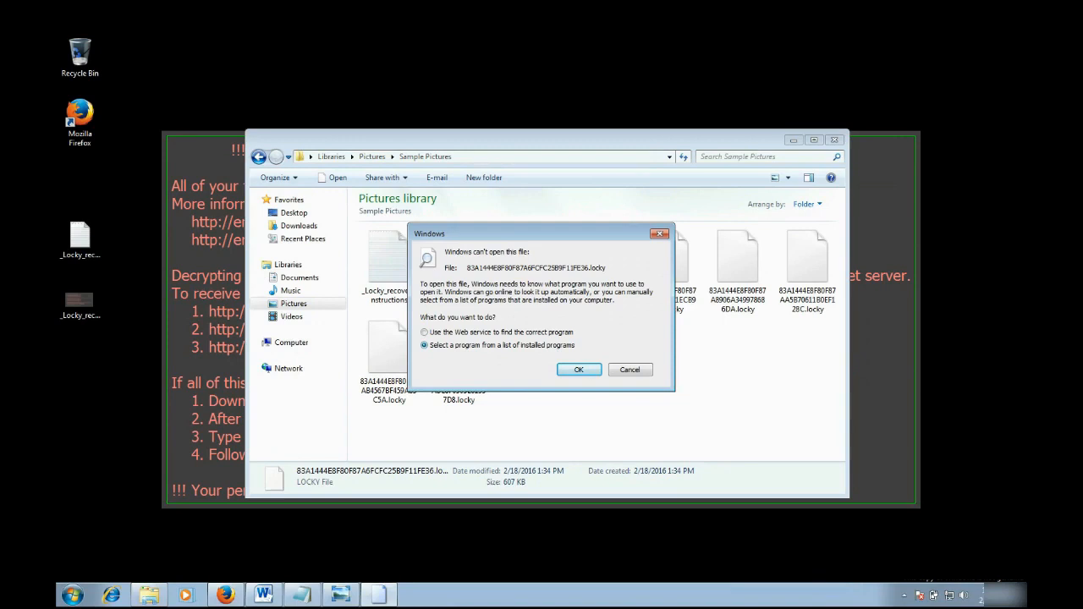
{"action": "left_click", "coordinate": [630, 370]}
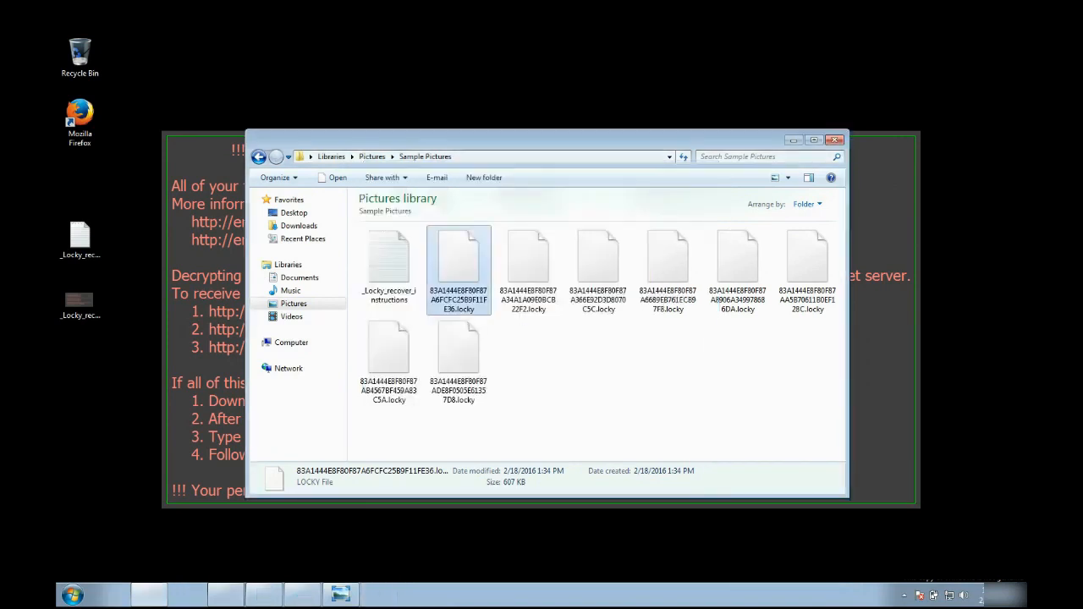
{"action": "double_click", "coordinate": [459, 263]}
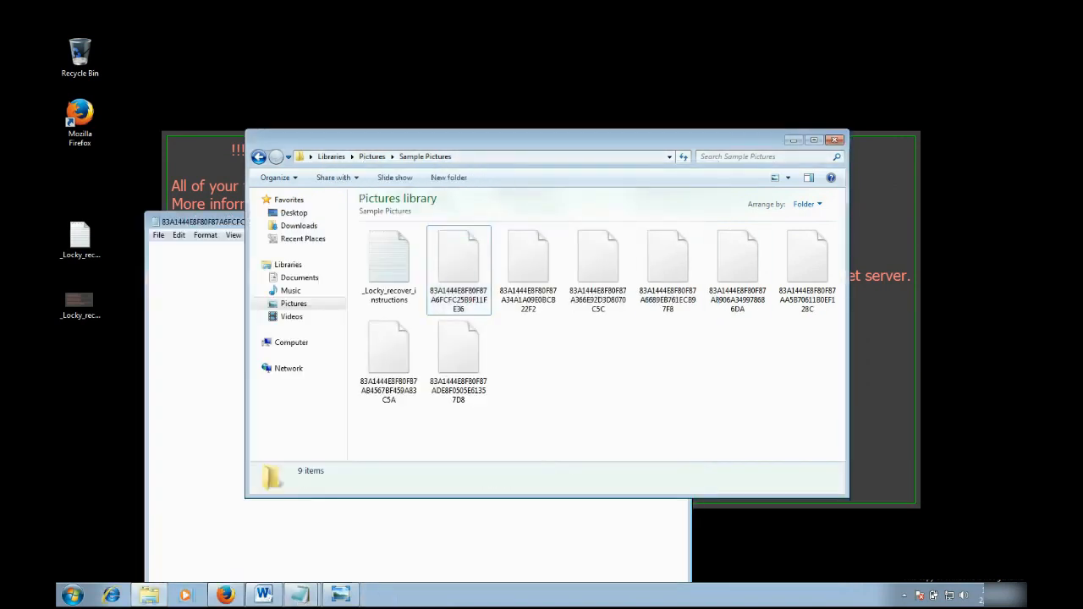
{"action": "left_click", "coordinate": [458, 262]}
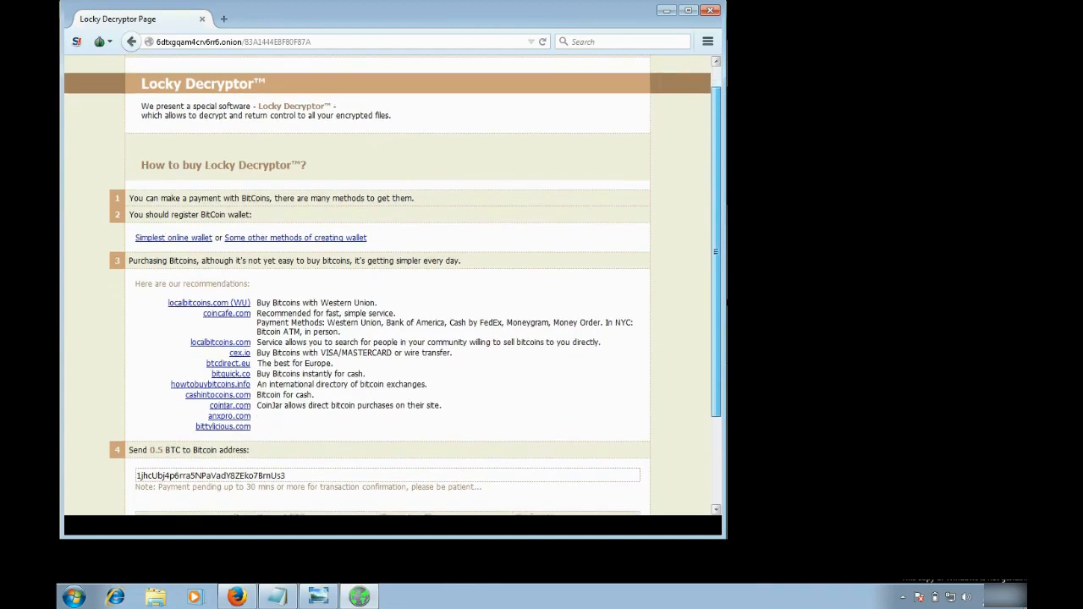
- Read the Locky Decryptor page: 0.5 BTC address, transaction table, download instructions
{"action": "scroll", "scroll_direction": "down", "scroll_amount": 3}
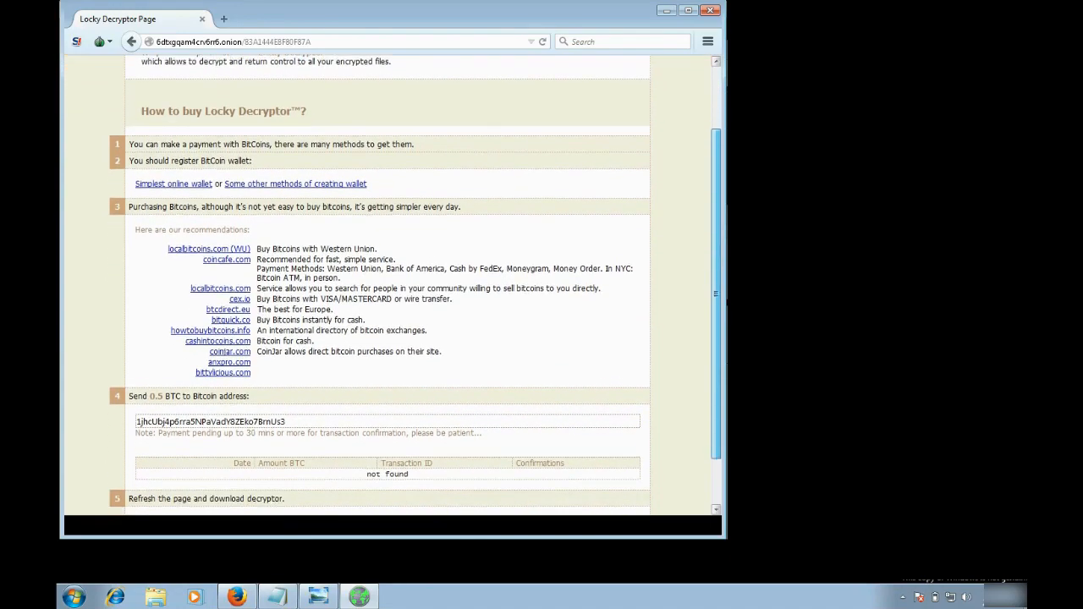
{"action": "scroll", "scroll_direction": "down", "scroll_amount": 3}
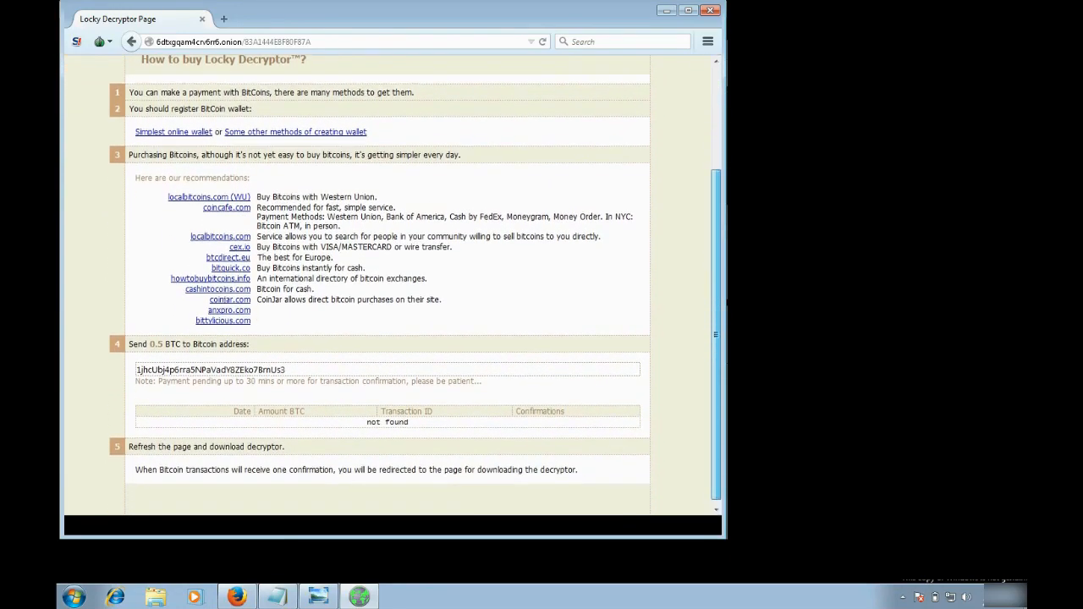
{"action": "scroll", "scroll_direction": "up", "scroll_amount": 3}
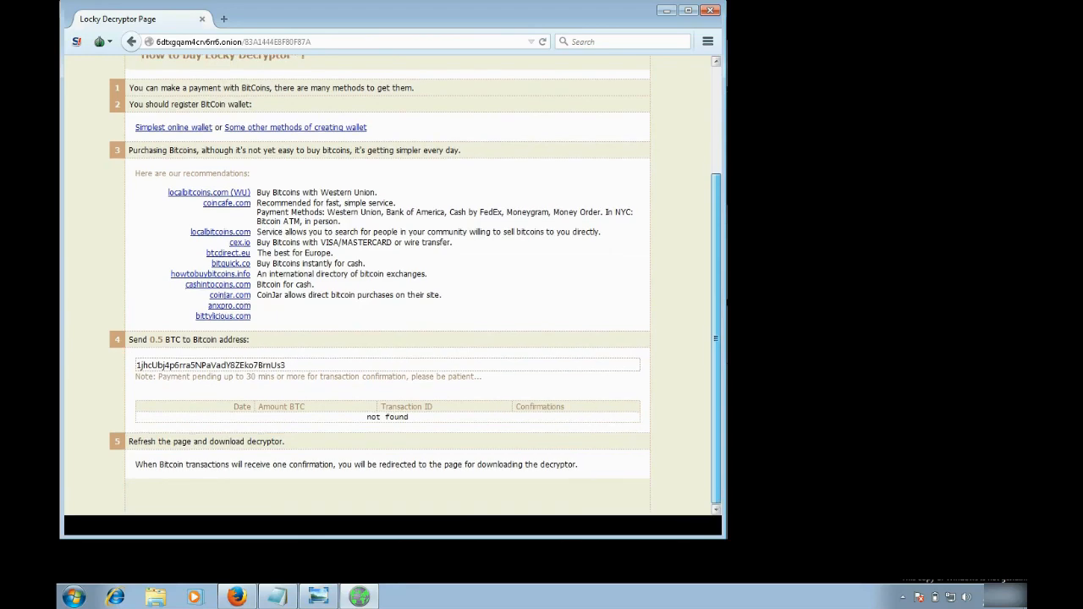
{"action": "scroll", "scroll_direction": "up", "scroll_amount": 3}
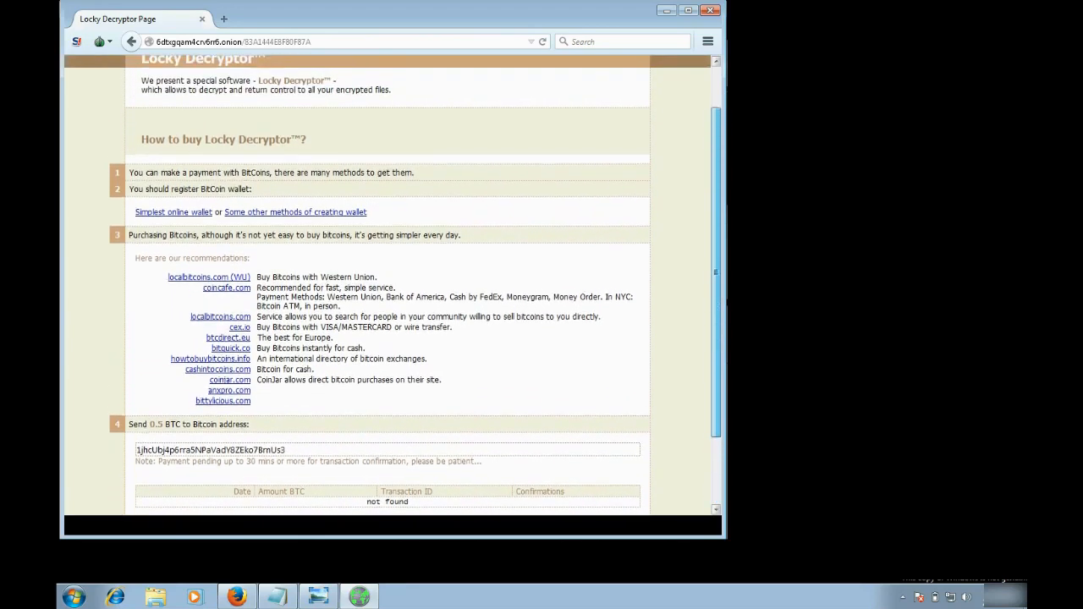
{"action": "scroll", "scroll_direction": "up", "scroll_amount": 3}
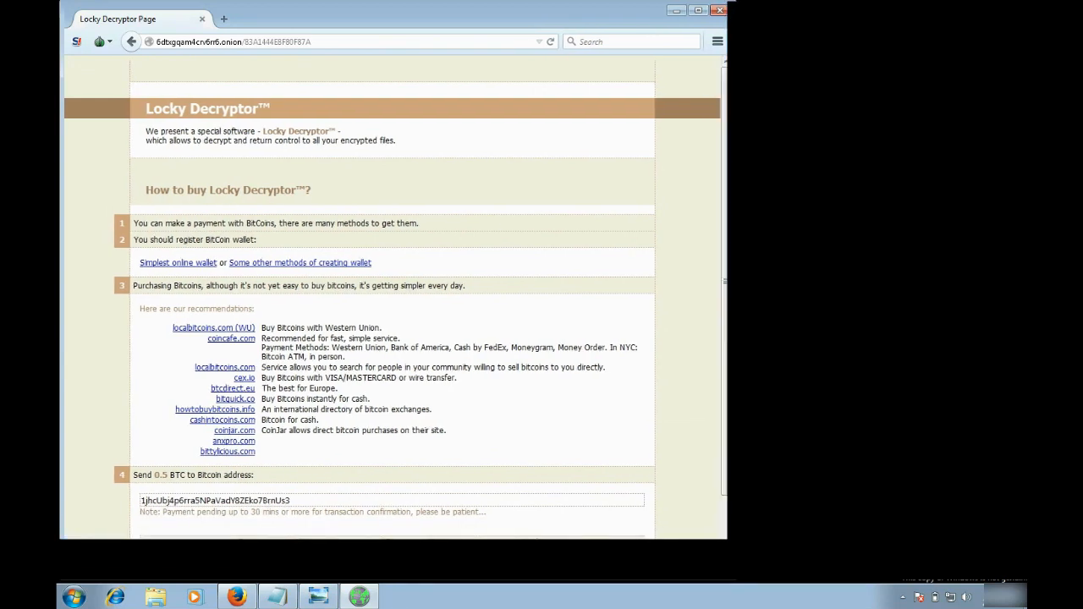
{"action": "scroll", "scroll_direction": "down", "scroll_amount": 3}
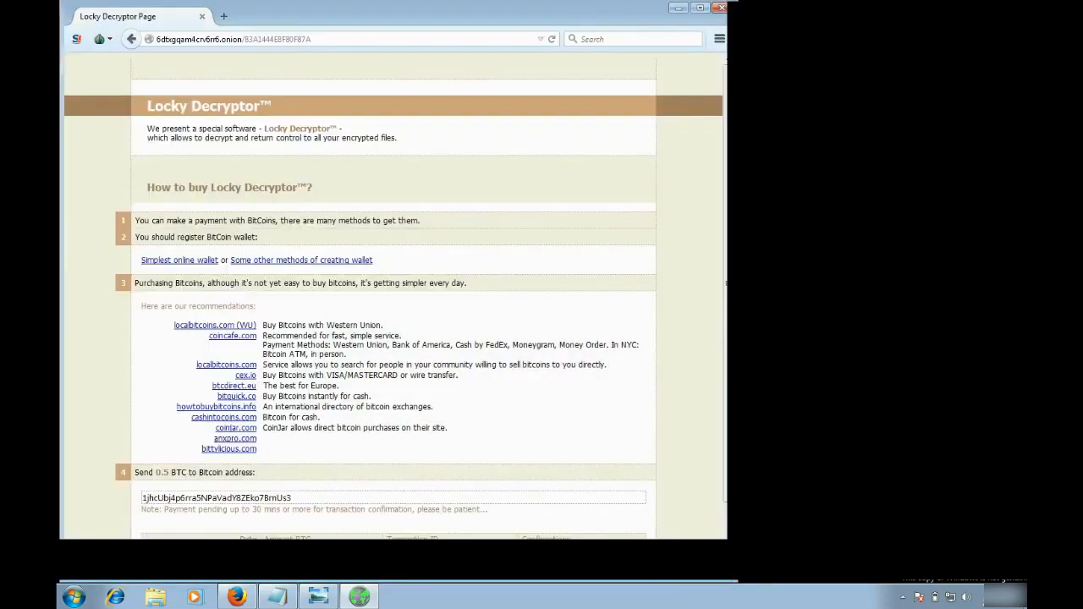